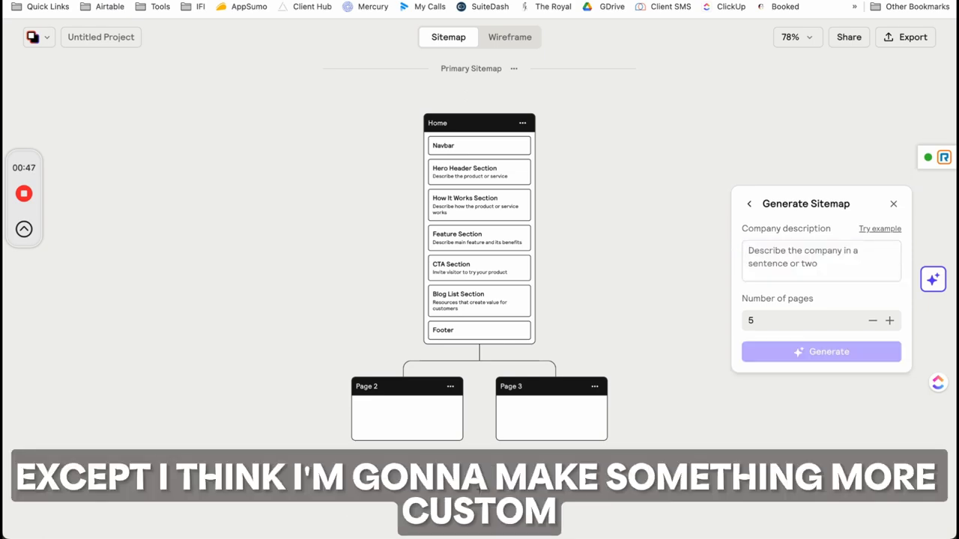
# Step: Describe Royal Assistants as a virtual assistant company for small business owners, keeping 5 pages
pyautogui.write('Royal Assistants is a virtual a')
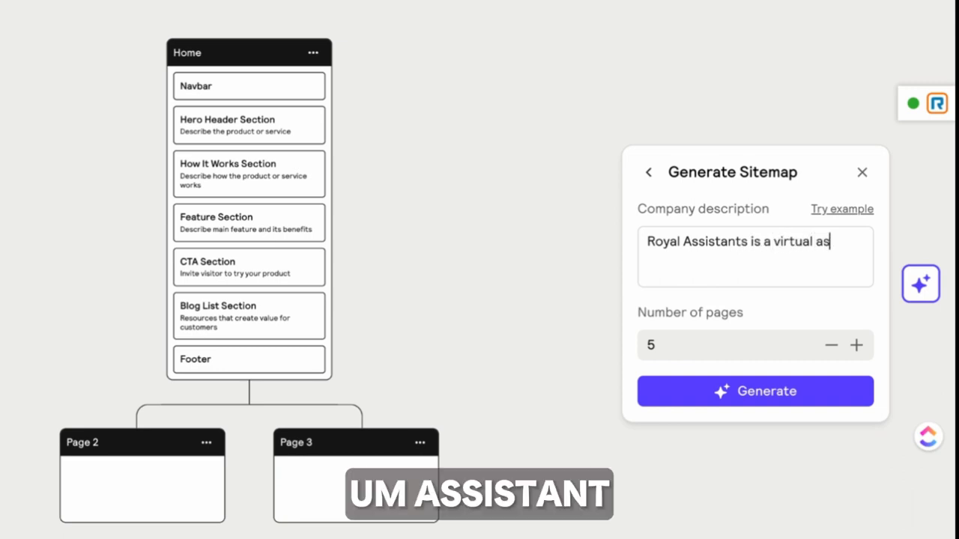
pyautogui.write('sistant')
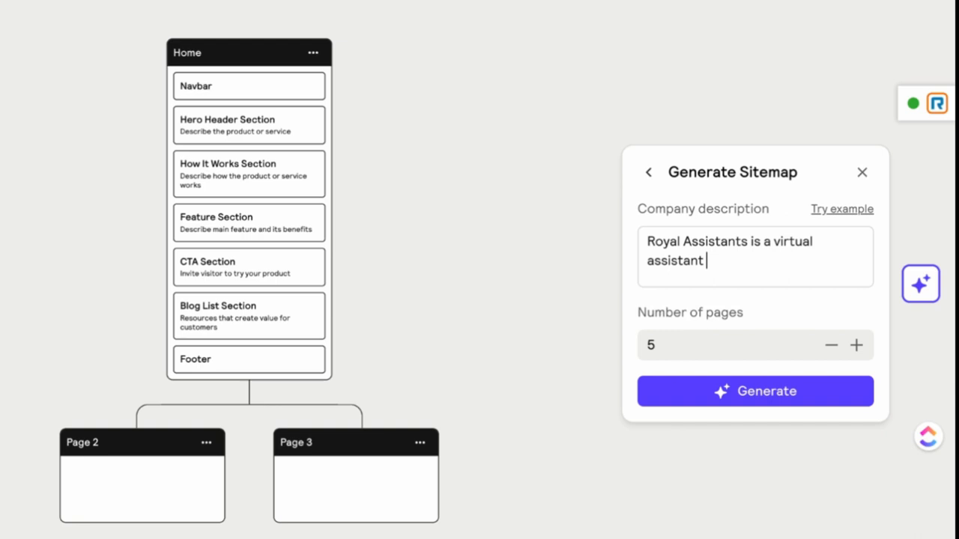
pyautogui.write('company that ass')
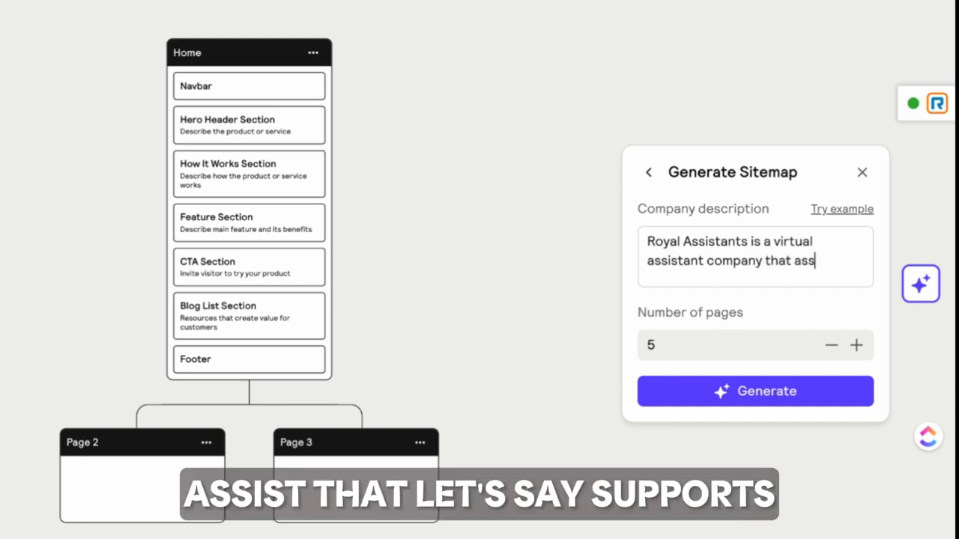
pyautogui.press('Backspace')
pyautogui.write('supports small business owners through administrative duties.')
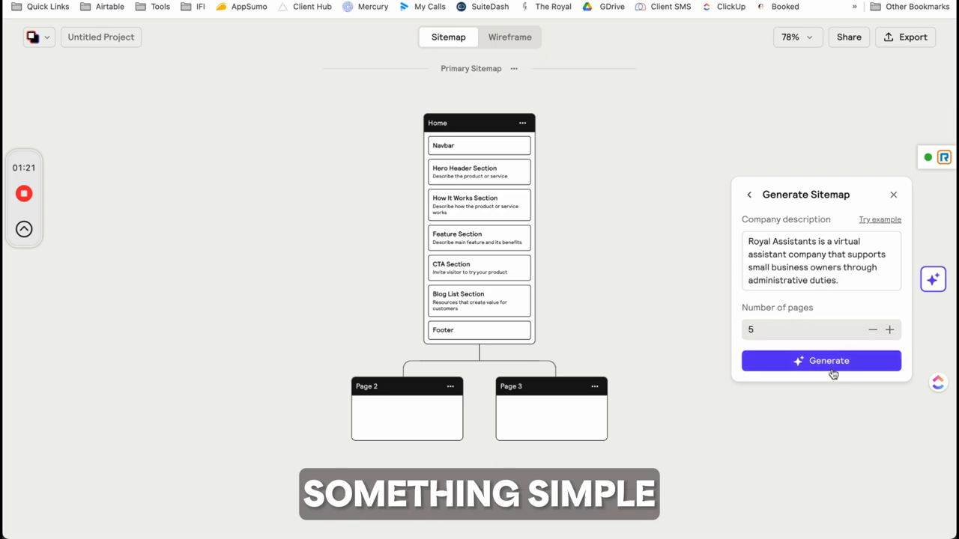
# Step: Generate the sitemap with Home, About Us, Services, Blog, Pricing and Contact Us pages
pyautogui.click(821, 361)
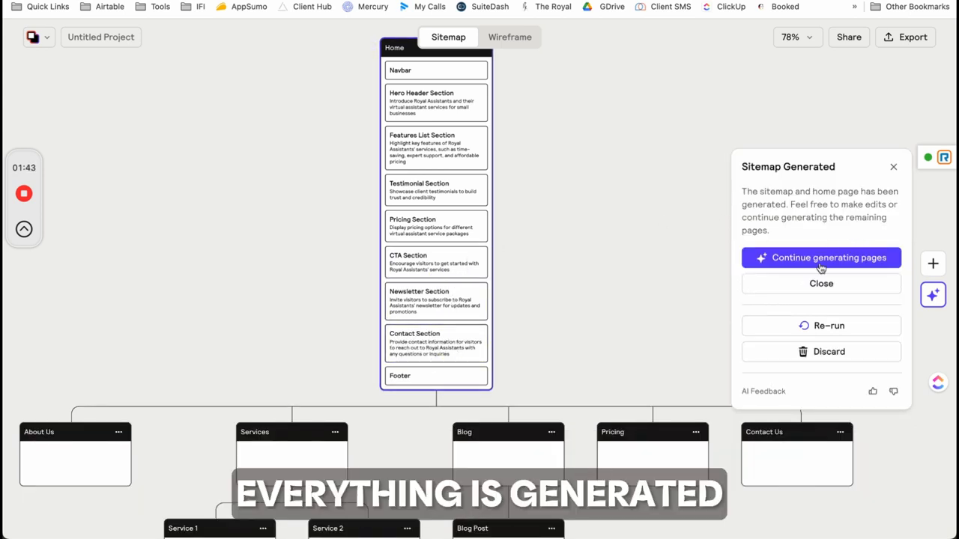
pyautogui.moveTo(904, 179)
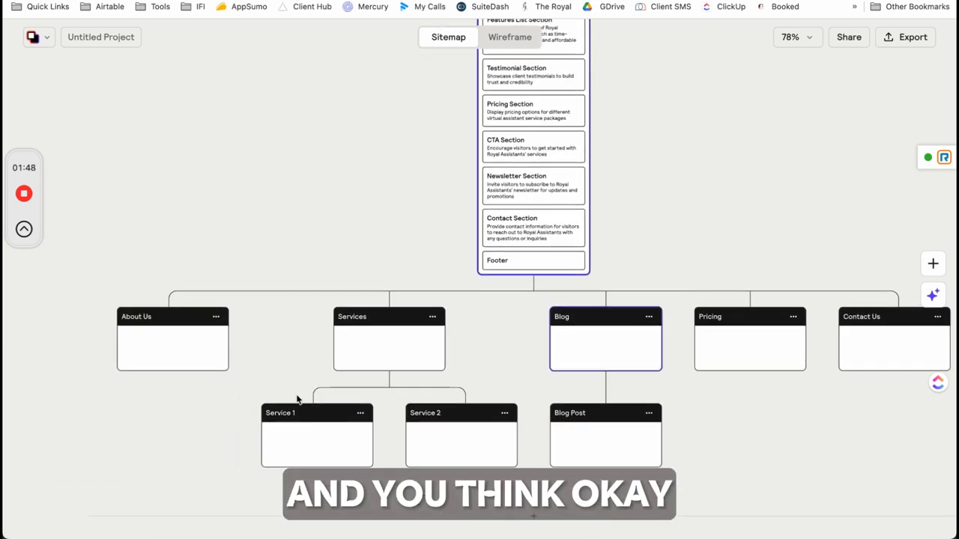
# Step: Select About Us, generate sections for all pages, and scroll through Service 1, Service 2 and Blog Post
pyautogui.click(172, 316)
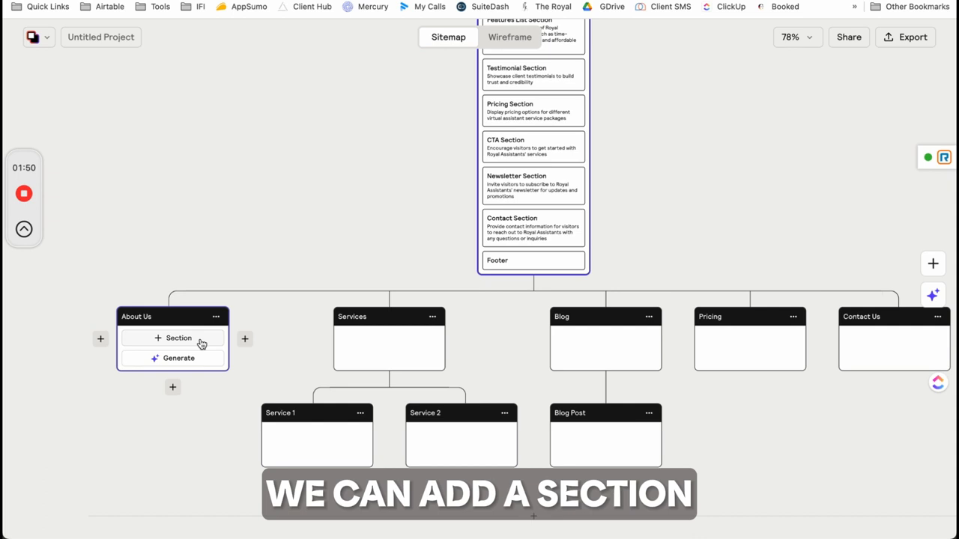
pyautogui.click(178, 358)
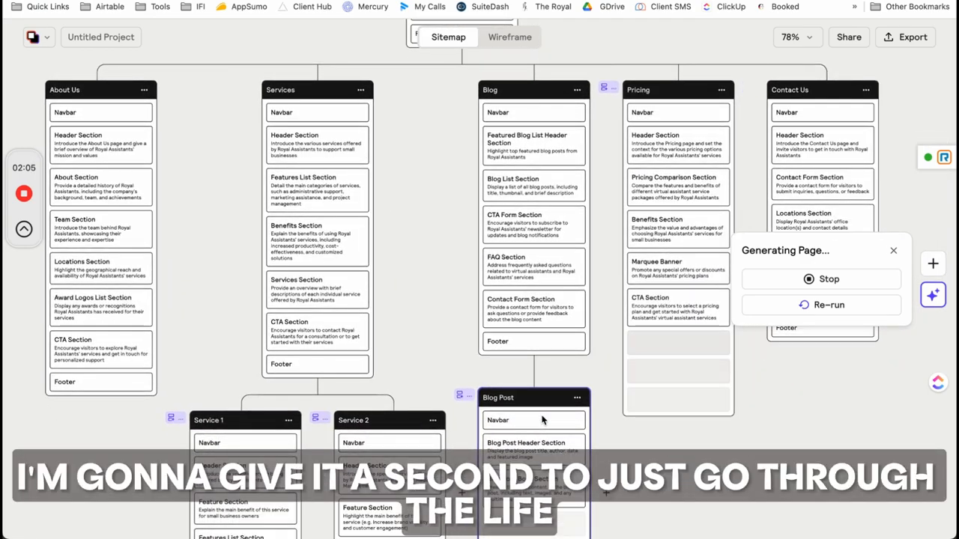
pyautogui.scroll(-3)
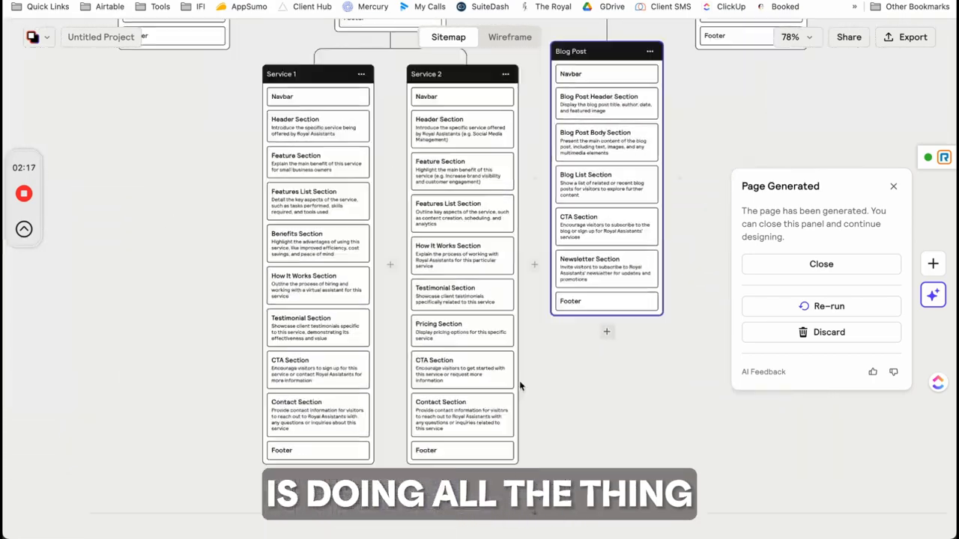
pyautogui.scroll(-3)
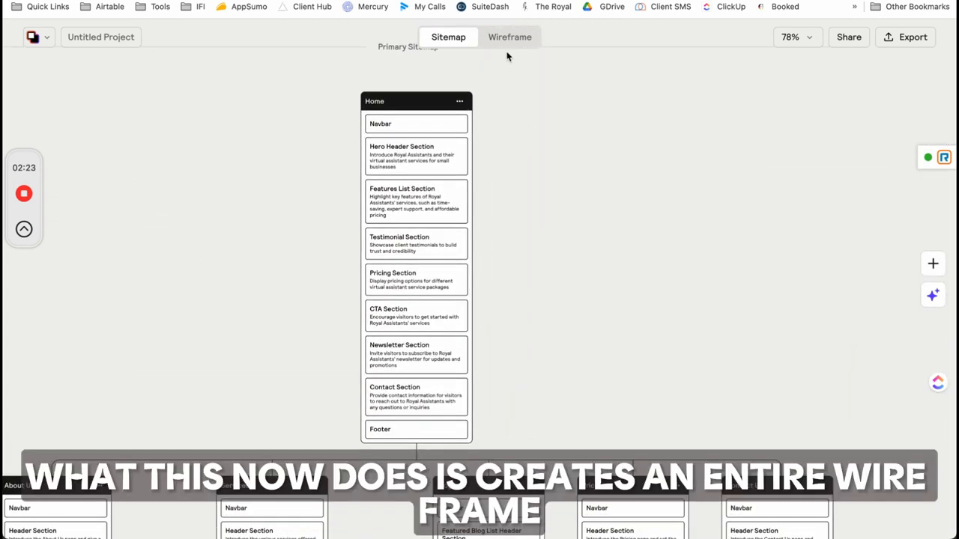
# Step: Switch to the Wireframe view and select the Home page's Hero Header Section
pyautogui.click(509, 37)
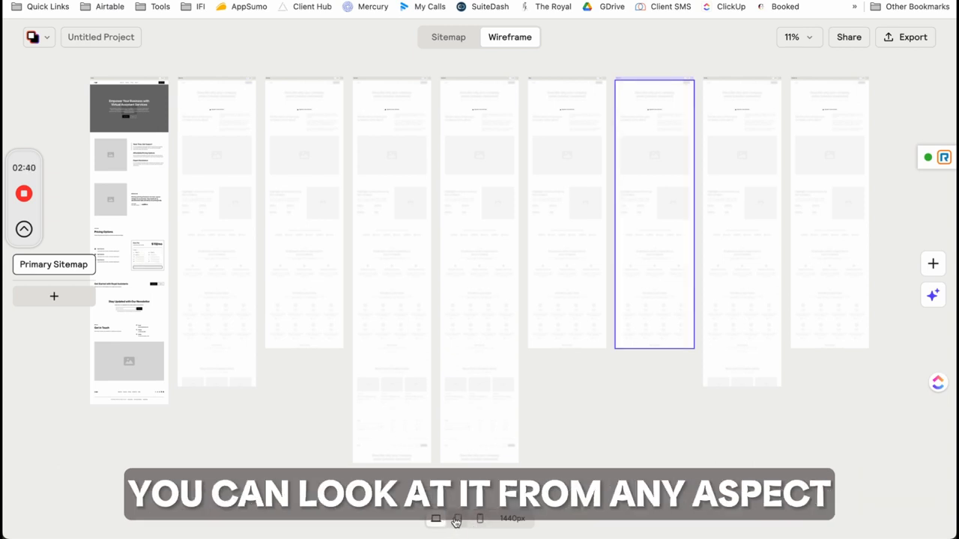
pyautogui.click(480, 518)
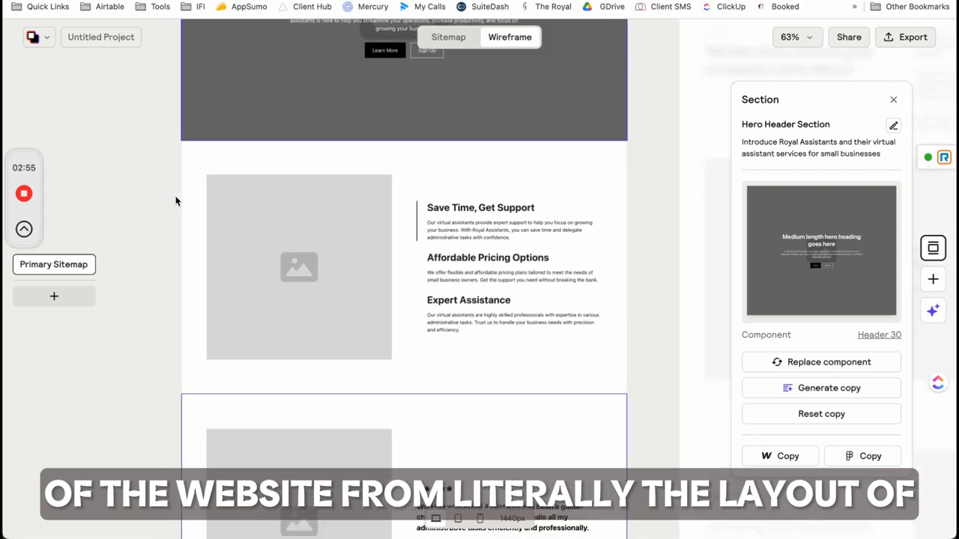
pyautogui.scroll(-3)
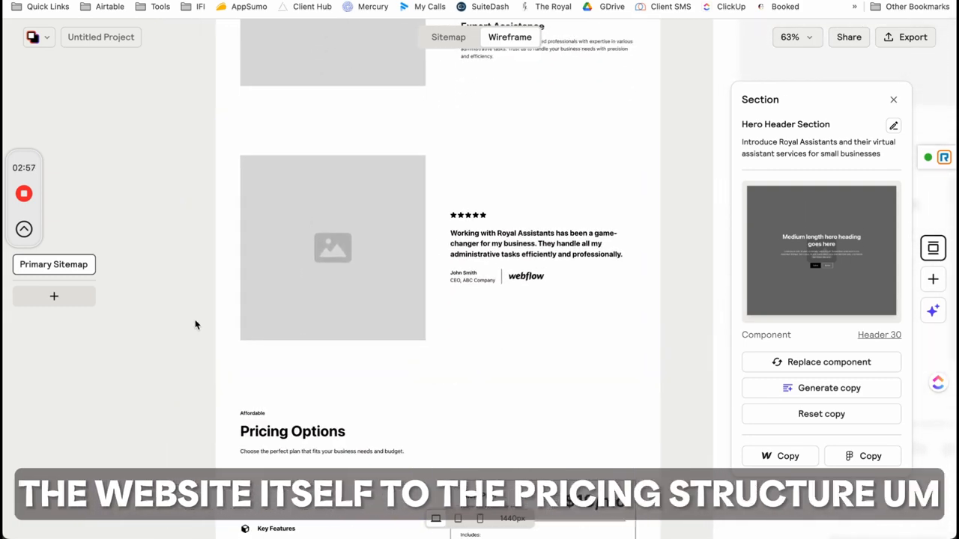
pyautogui.scroll(-3)
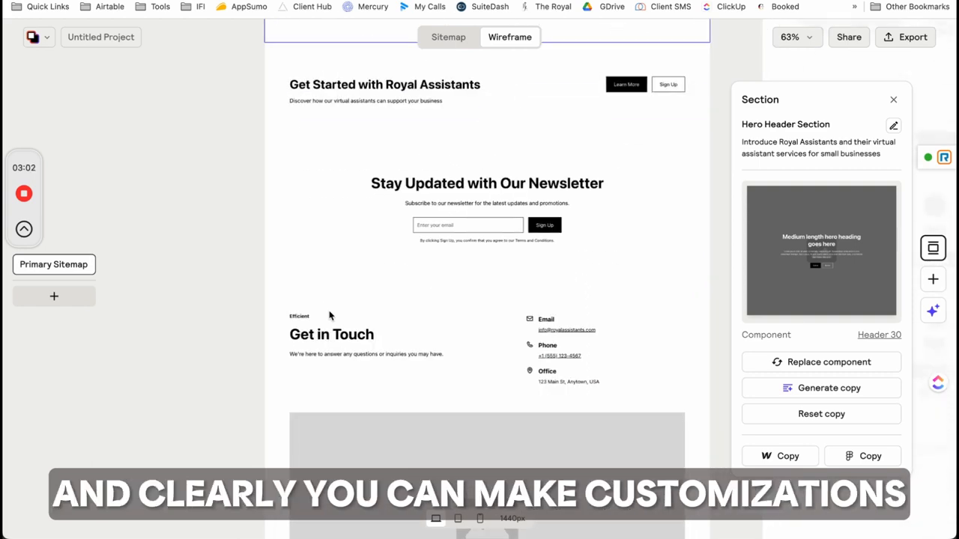
pyautogui.scroll(-3)
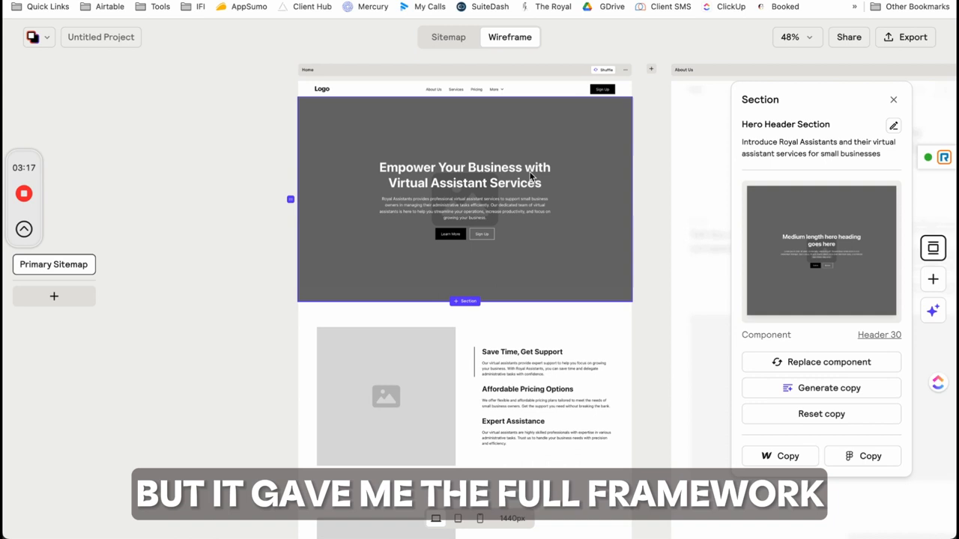
# Step: Shuffle the Home page wireframe and scroll through its split hero, features, testimonial and pricing
pyautogui.click(603, 70)
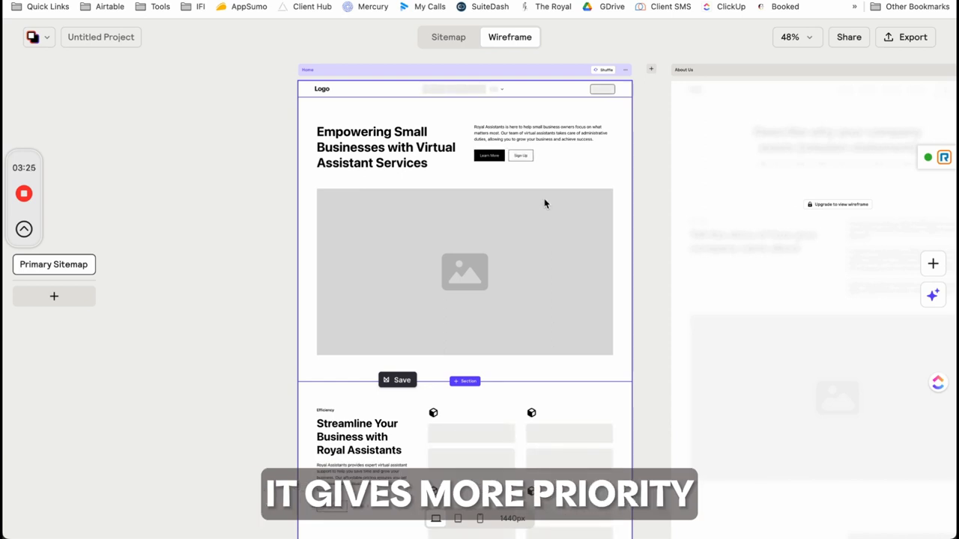
pyautogui.scroll(-3)
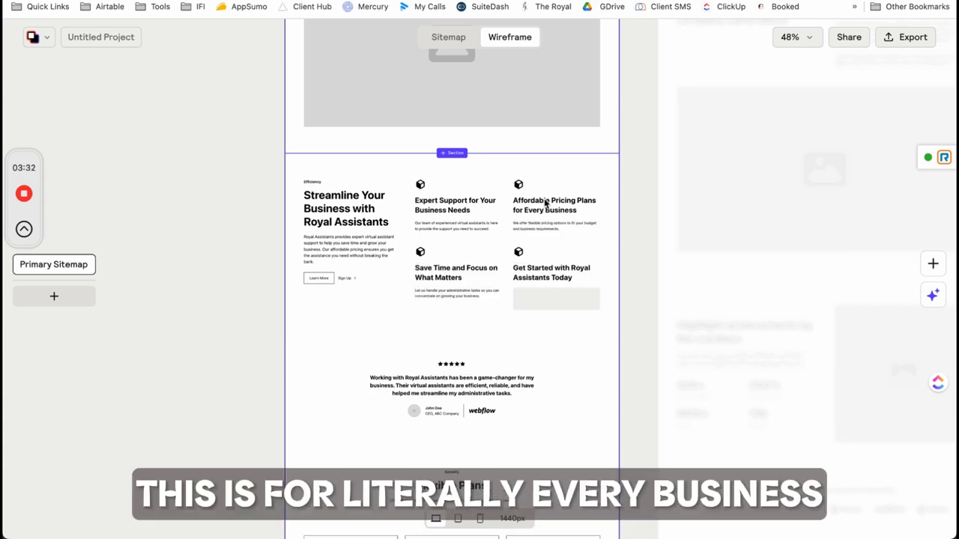
pyautogui.scroll(-3)
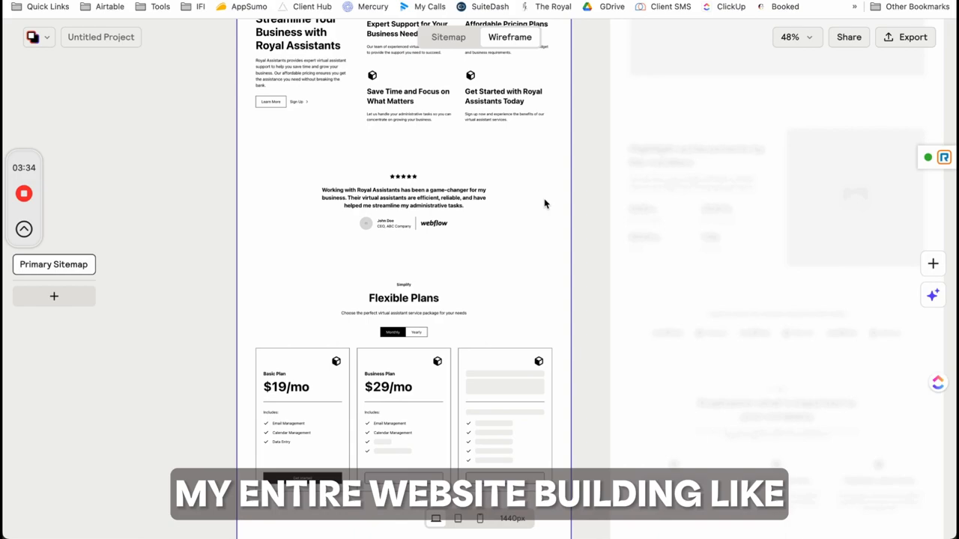